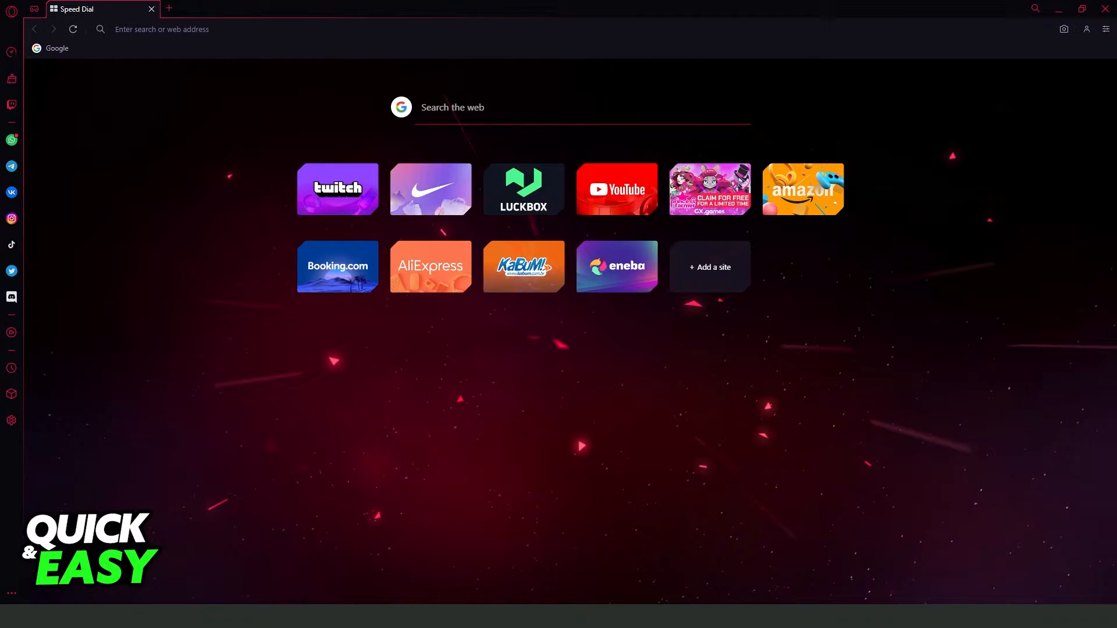
# Step: Check sidebar visibility in quick settings, then open Sidebar Setup from the sidebar
pyautogui.click(1106, 29)
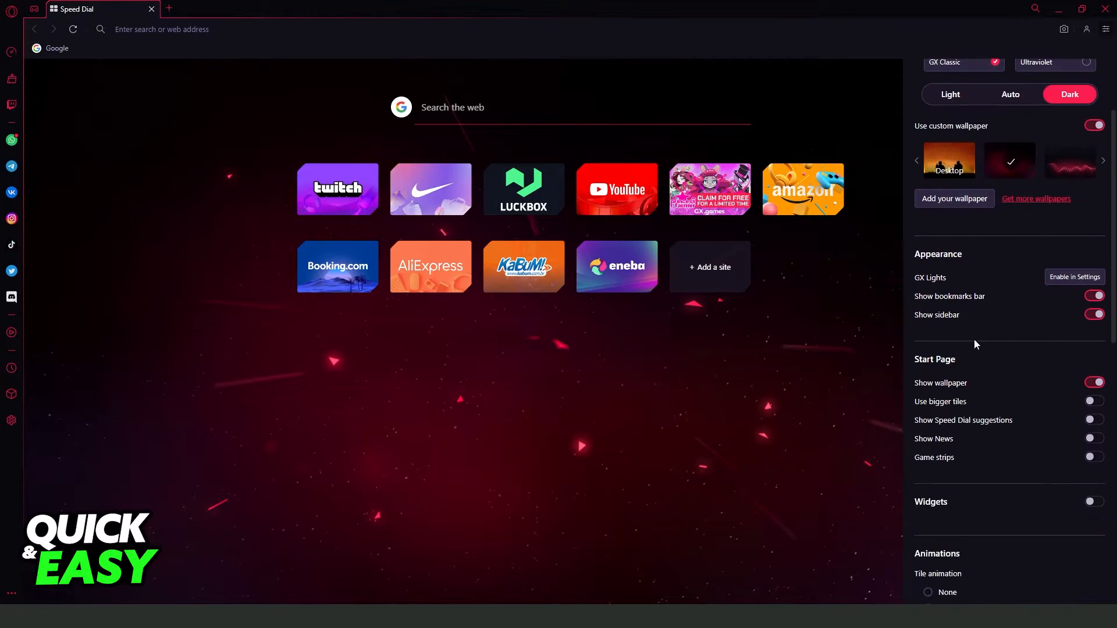
pyautogui.moveTo(932, 320)
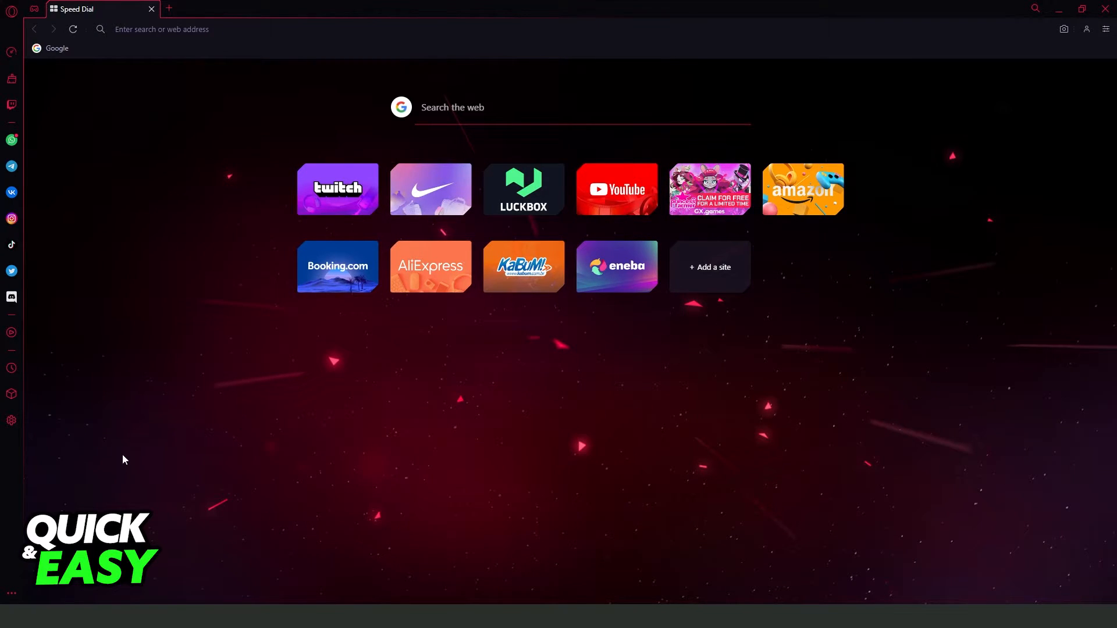
pyautogui.moveTo(85, 394)
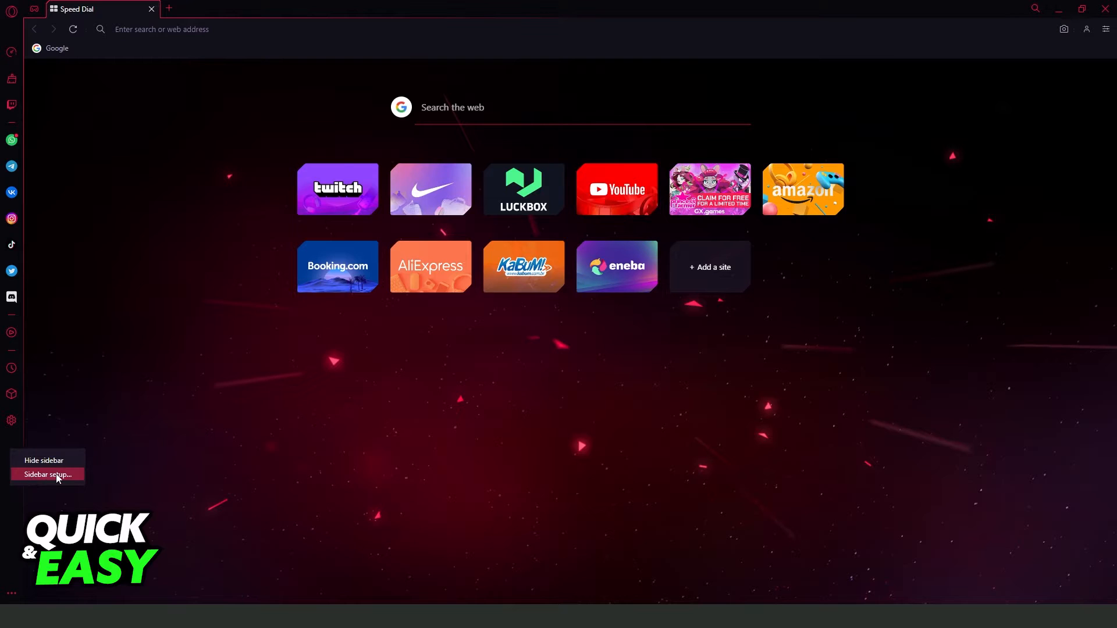
pyautogui.click(47, 475)
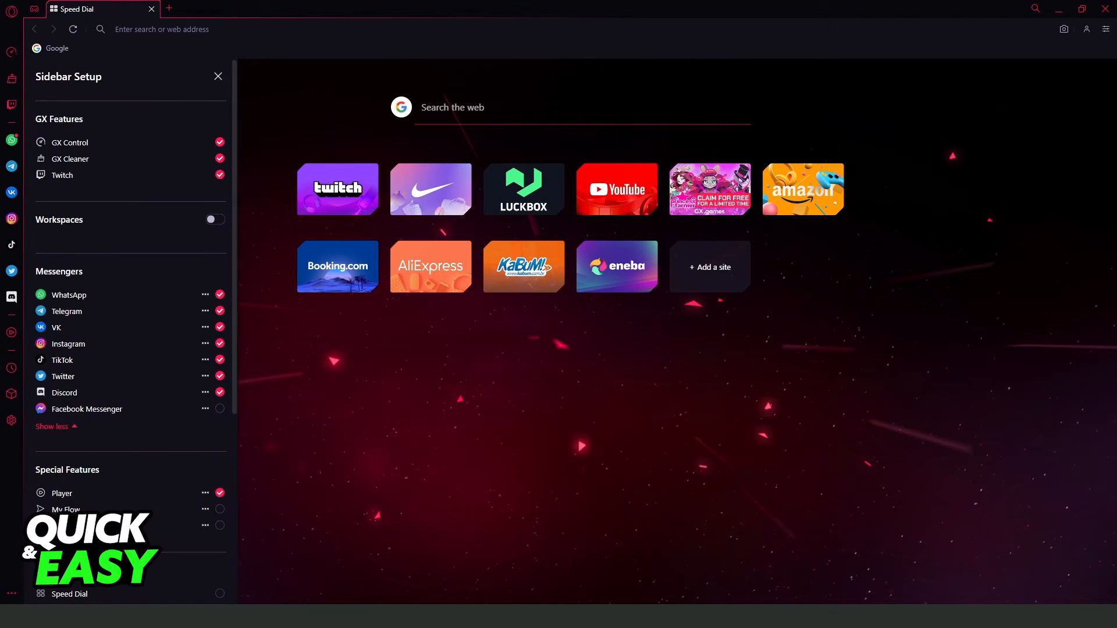
# Step: Tick Facebook Messenger in Sidebar Setup and expand the full messenger list
pyautogui.scroll(-3)
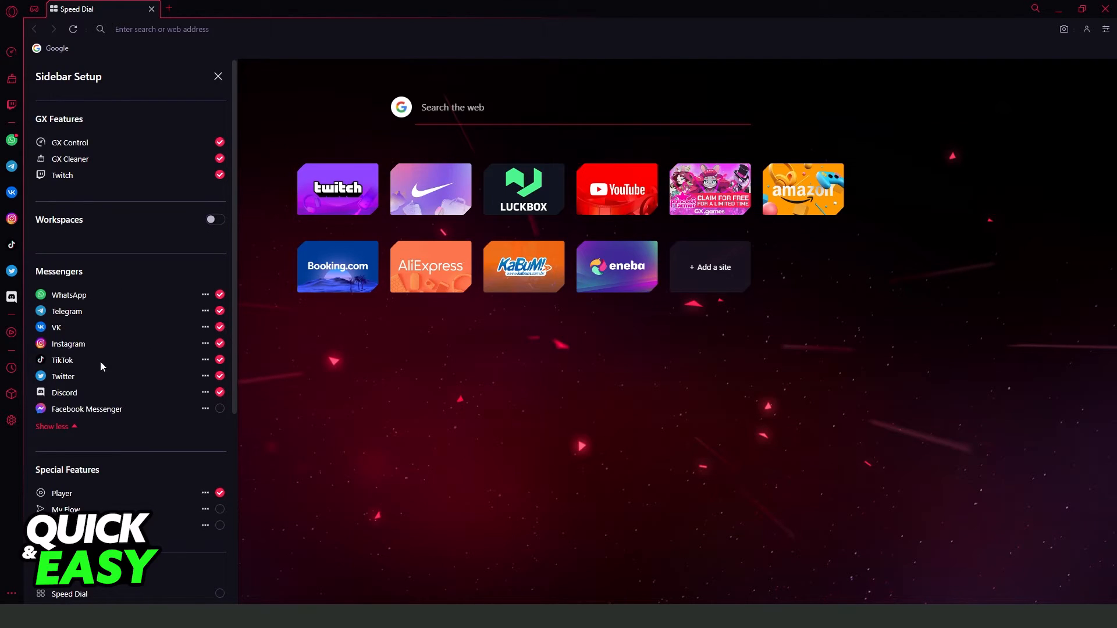
pyautogui.moveTo(118, 420)
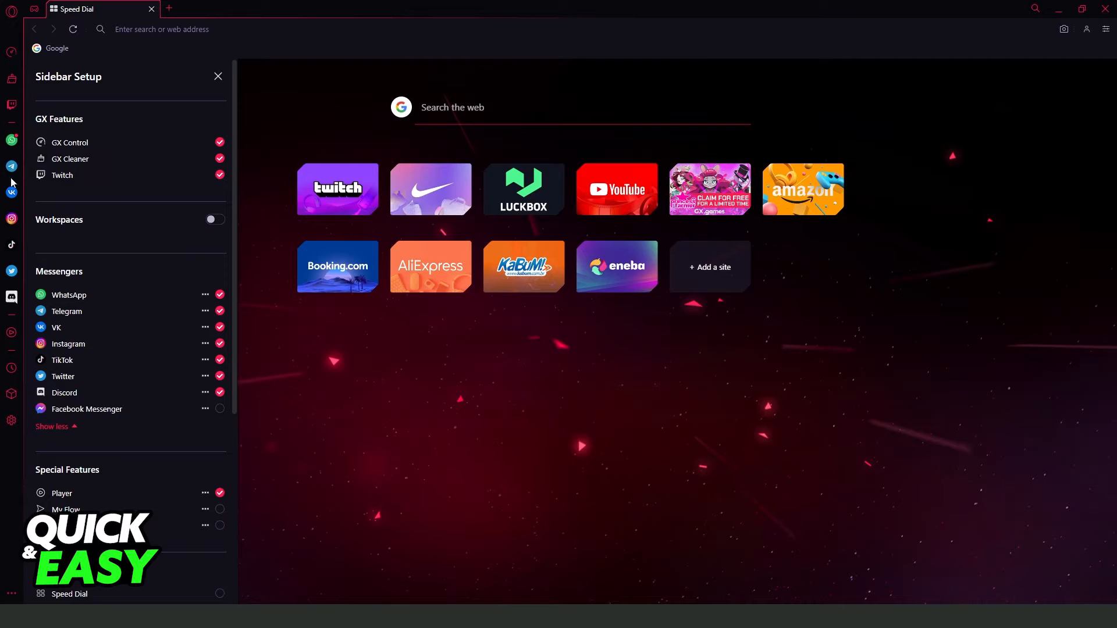
pyautogui.click(219, 409)
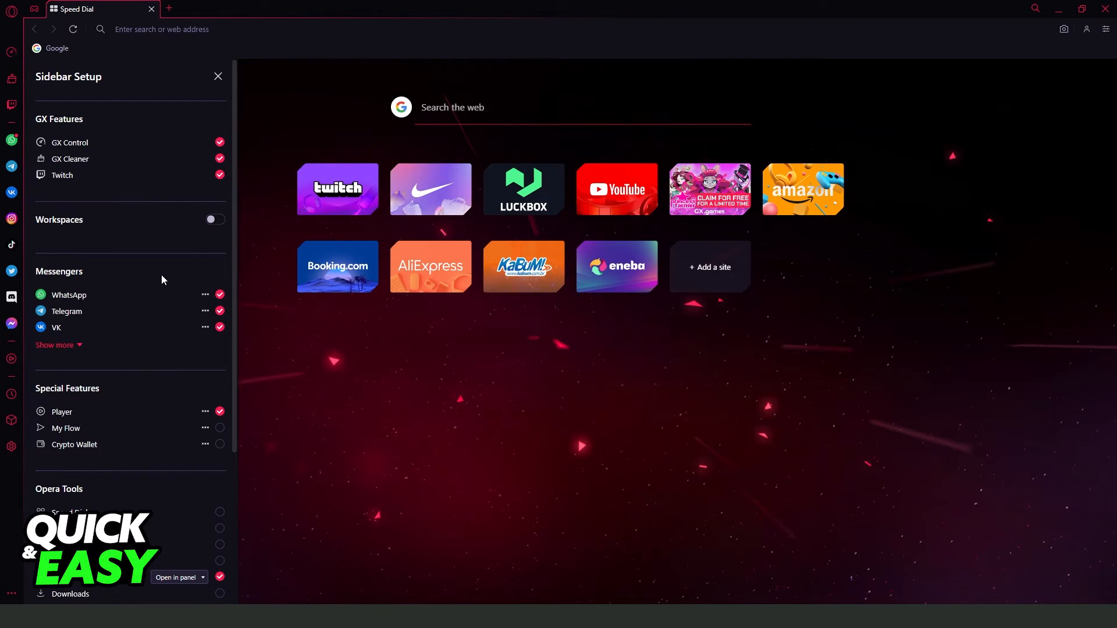
pyautogui.click(54, 345)
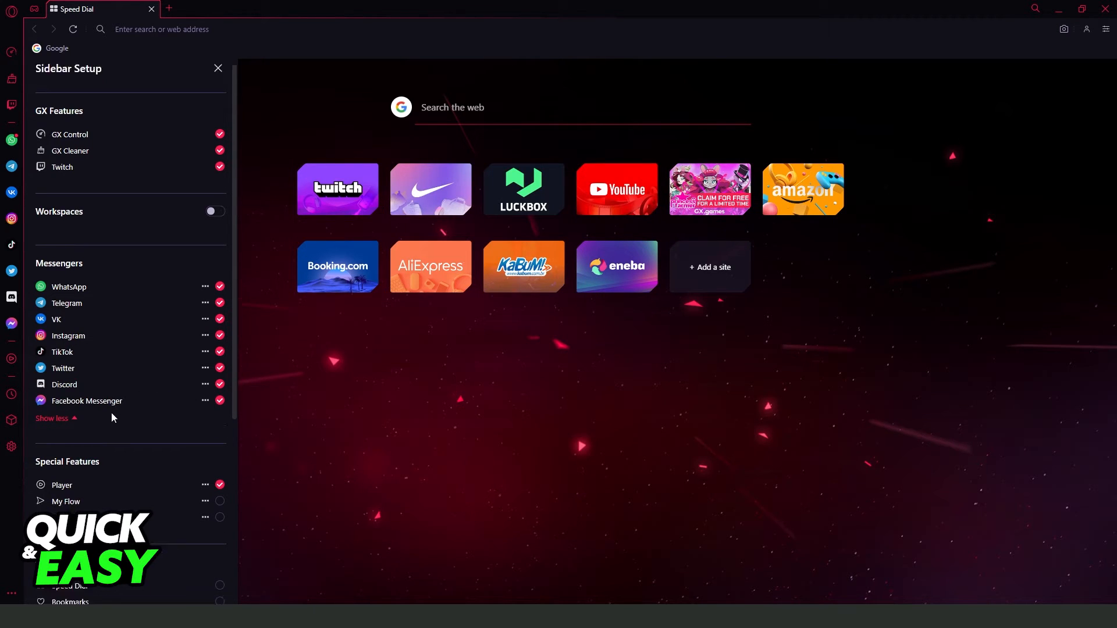
pyautogui.scroll(-3)
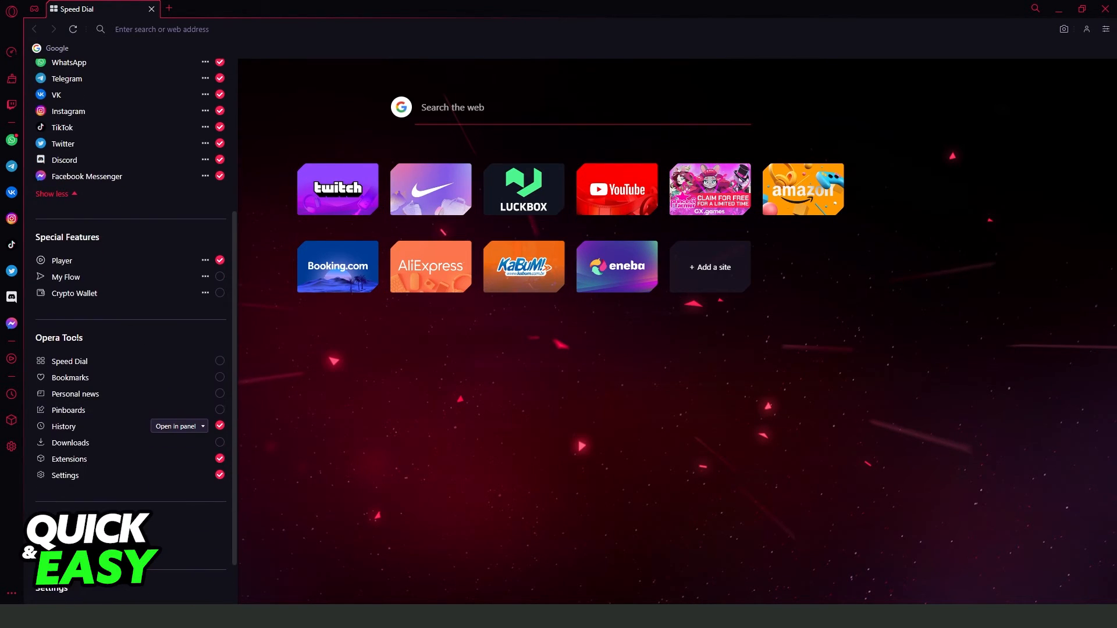
pyautogui.moveTo(123, 408)
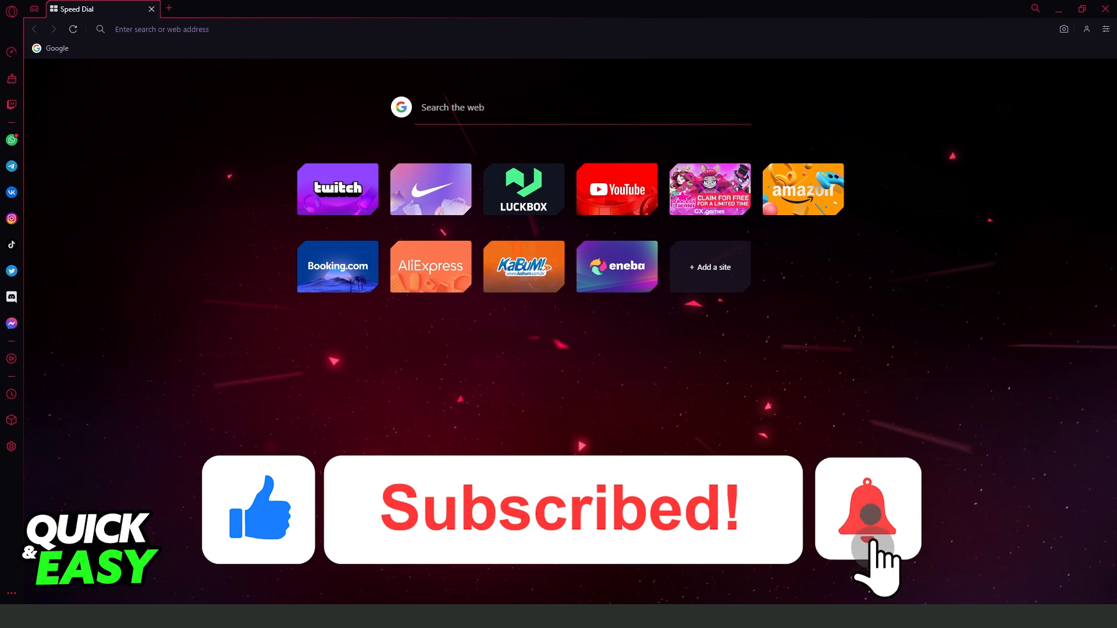
# Step: Close the Sidebar Setup panel, leaving Facebook Messenger on the sidebar
pyautogui.click(866, 508)
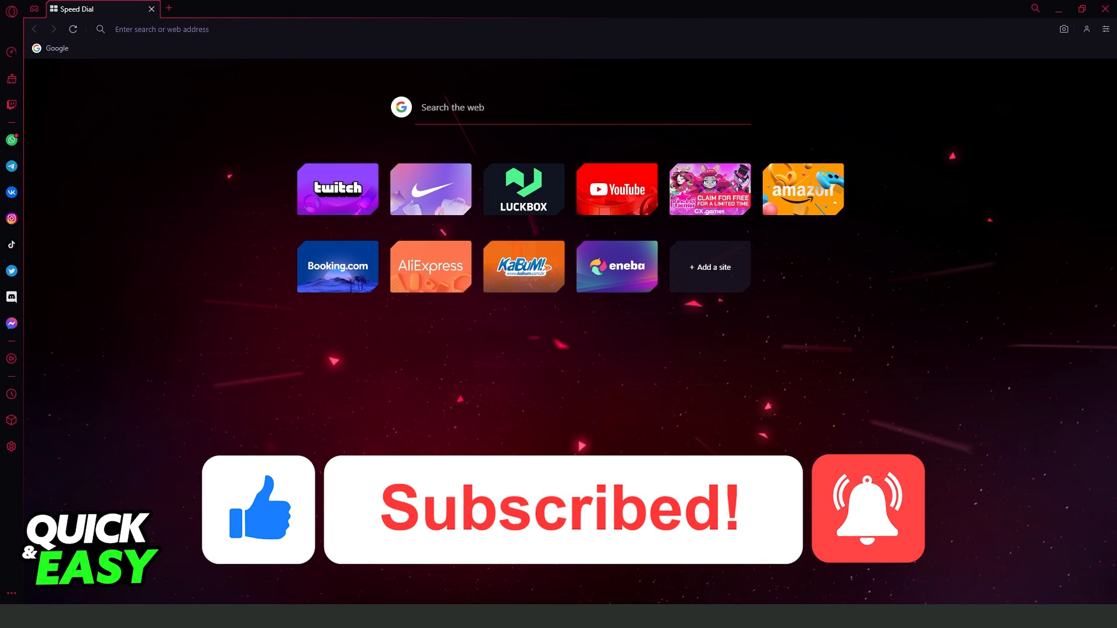